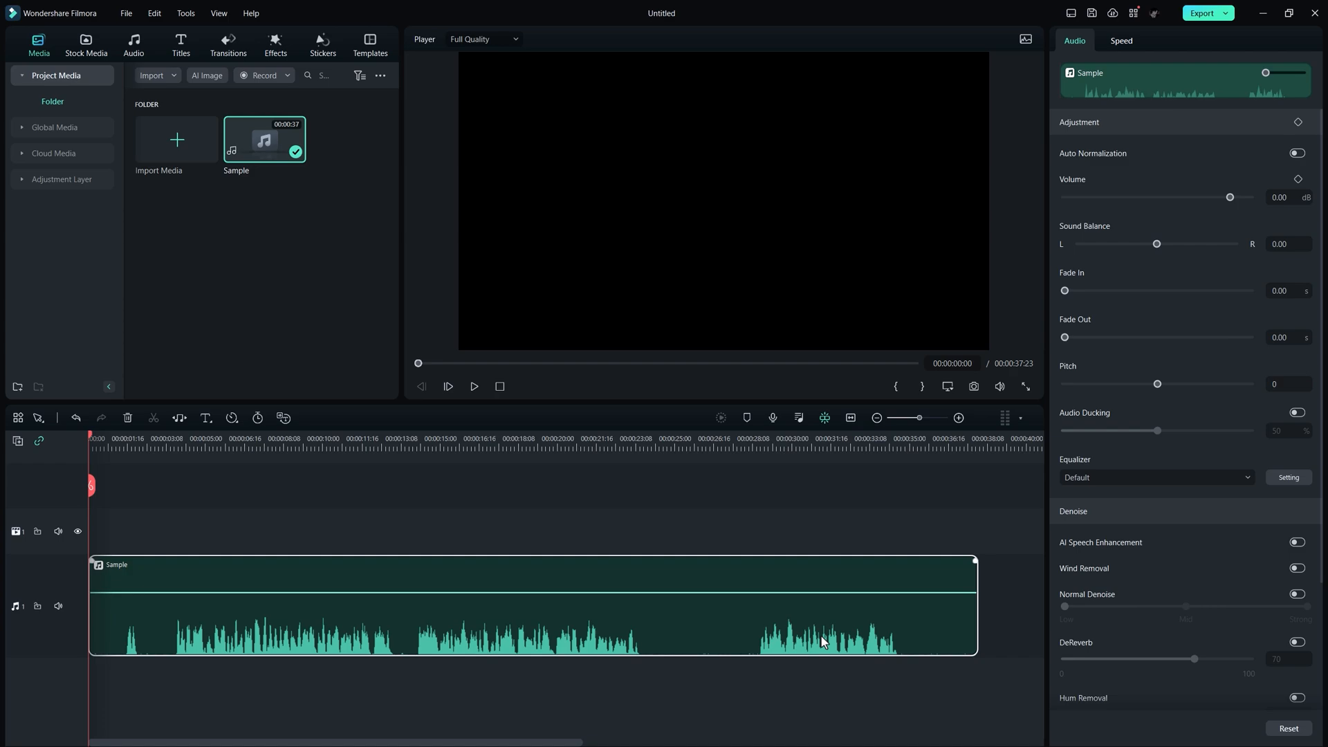
mouse_move(818, 655)
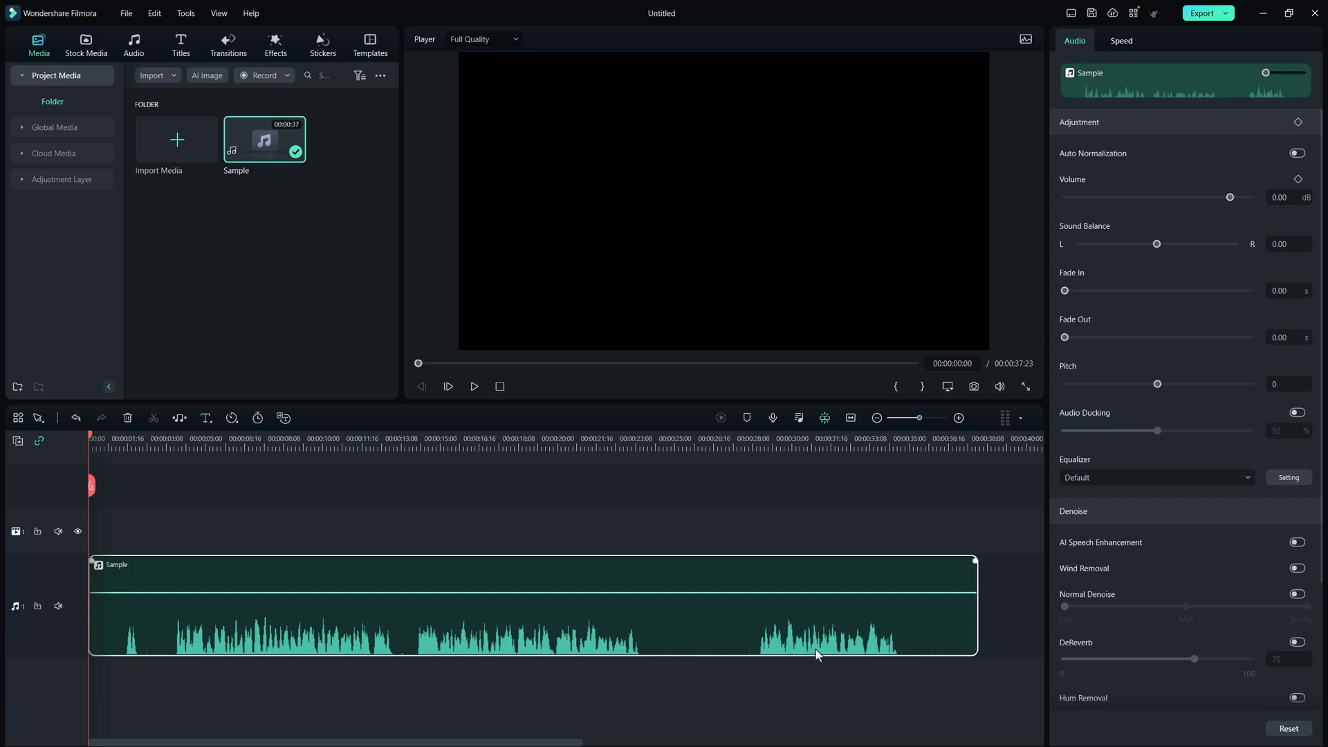
mouse_move(560, 682)
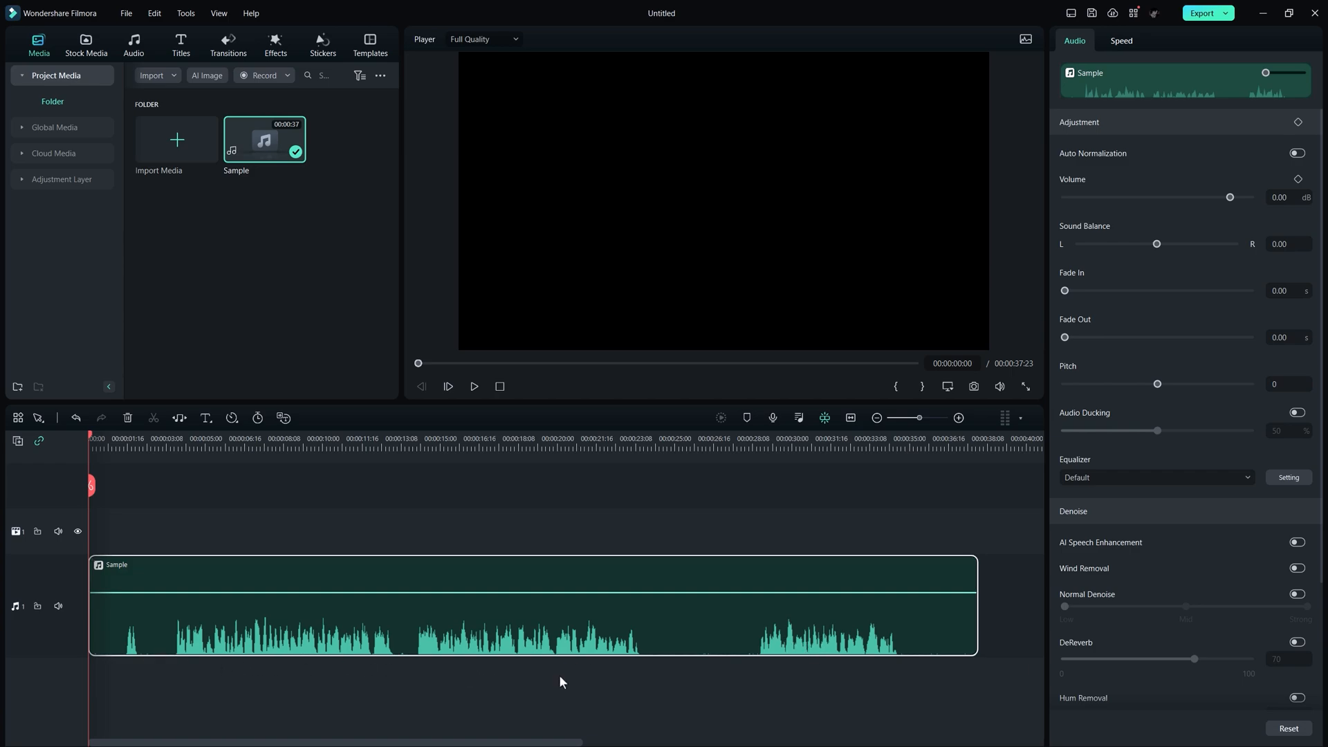
mouse_move(697, 665)
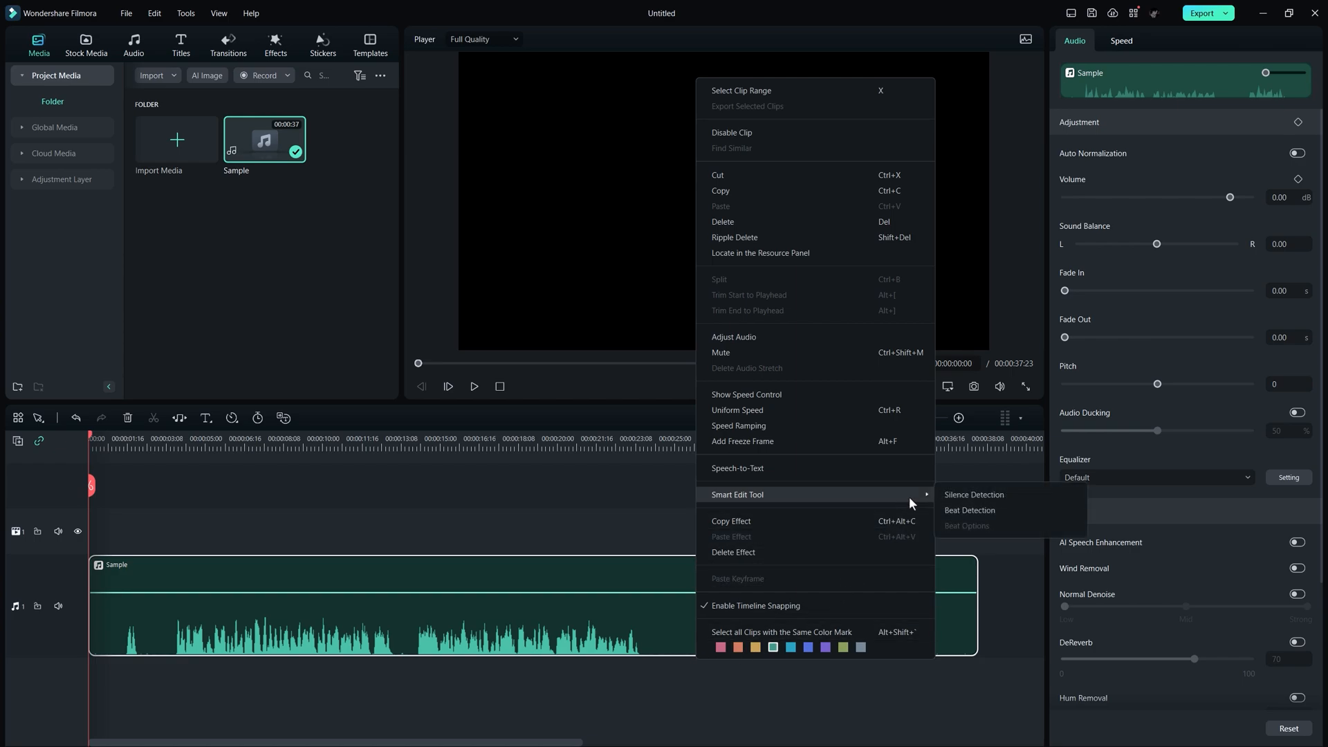
mouse_move(974, 495)
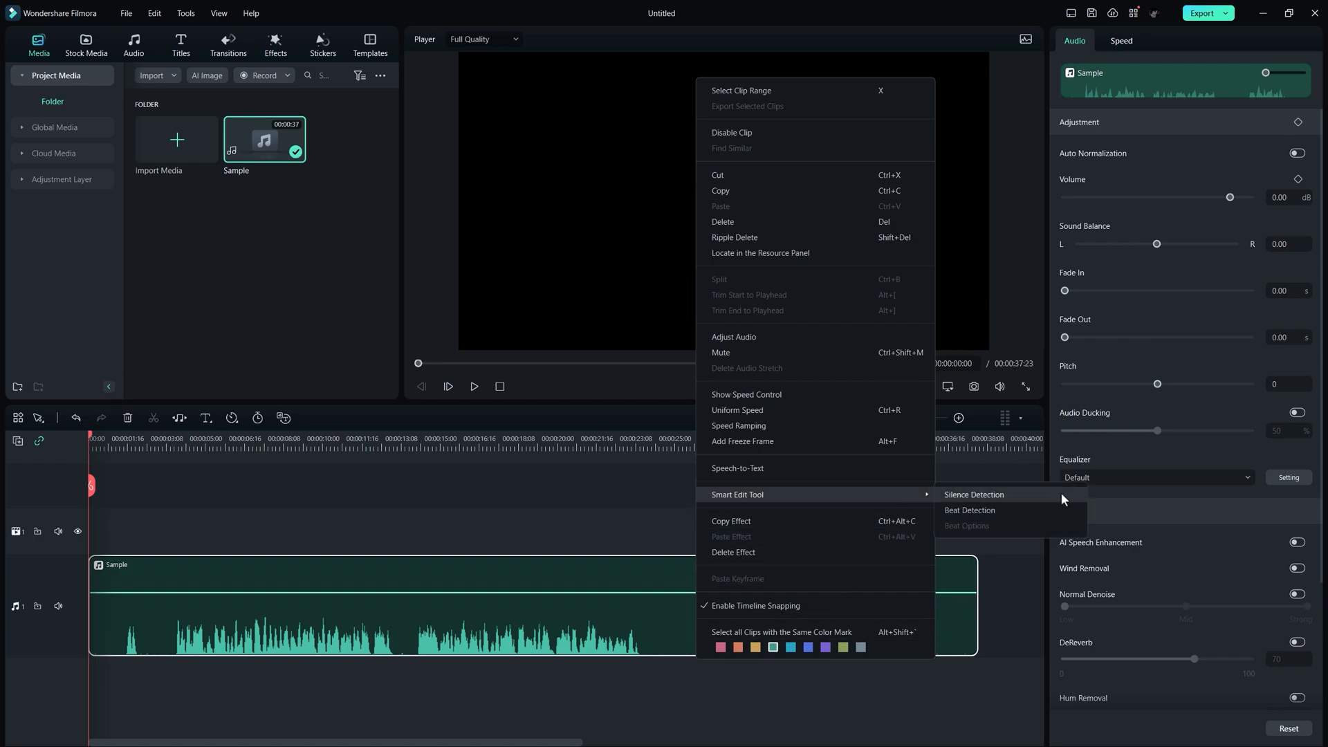
Start Silence Detection on the Sample audio clip via Smart Edit Tool.
left_click(975, 495)
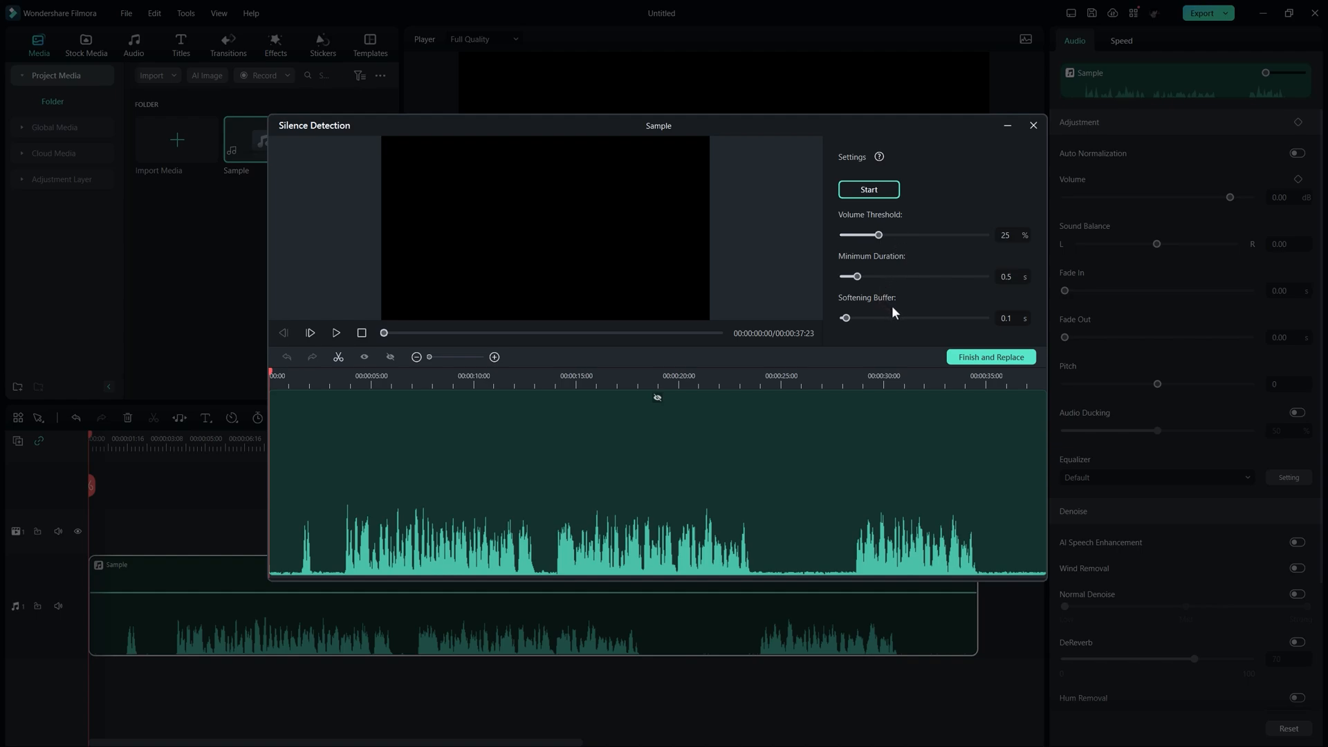
mouse_move(914, 219)
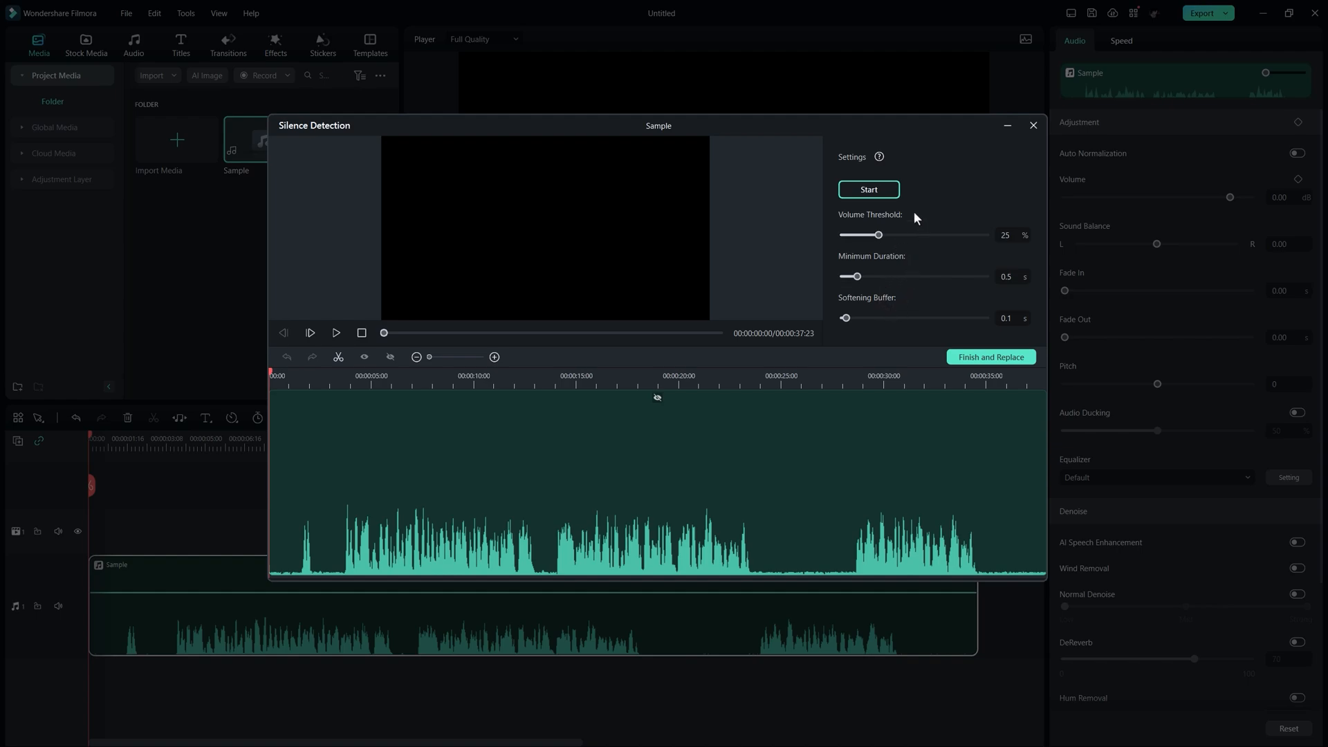
Run detection with Start, then Finish and Replace the Sample clip without silences.
left_click(868, 190)
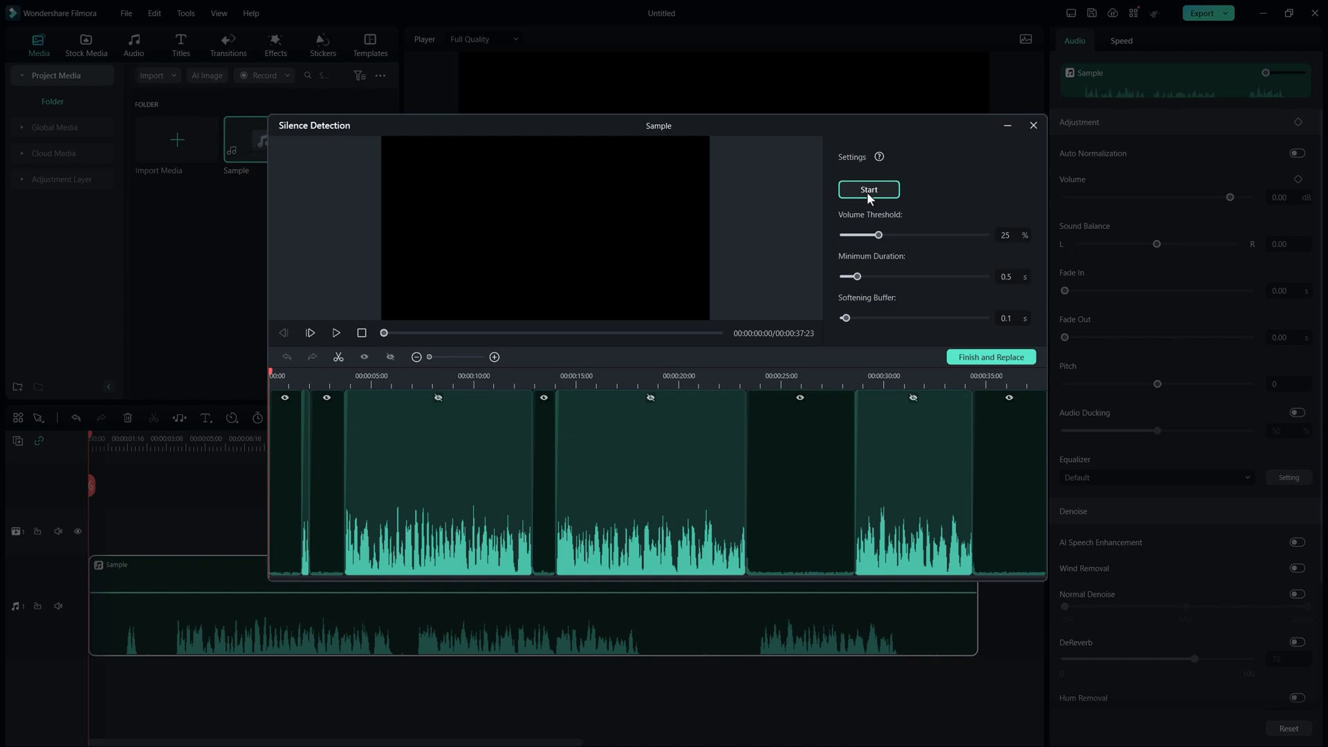
mouse_move(991, 357)
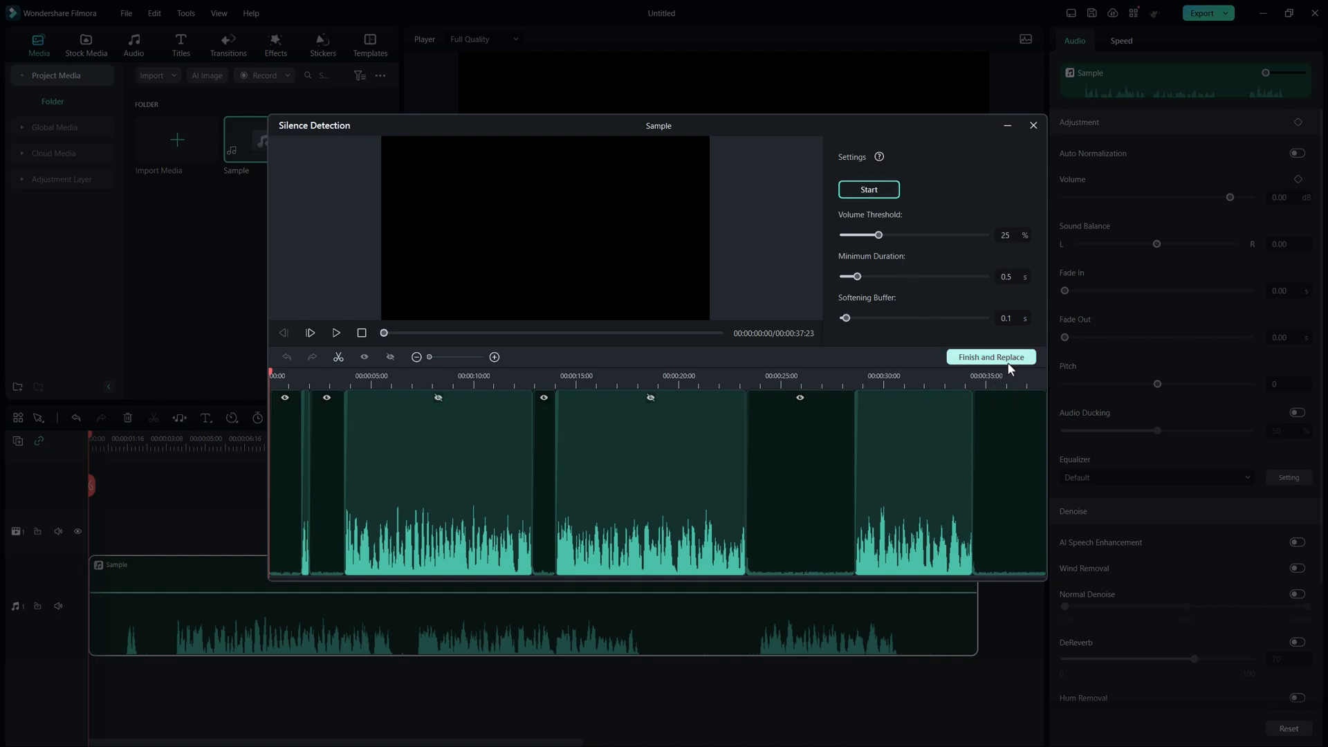
left_click(990, 357)
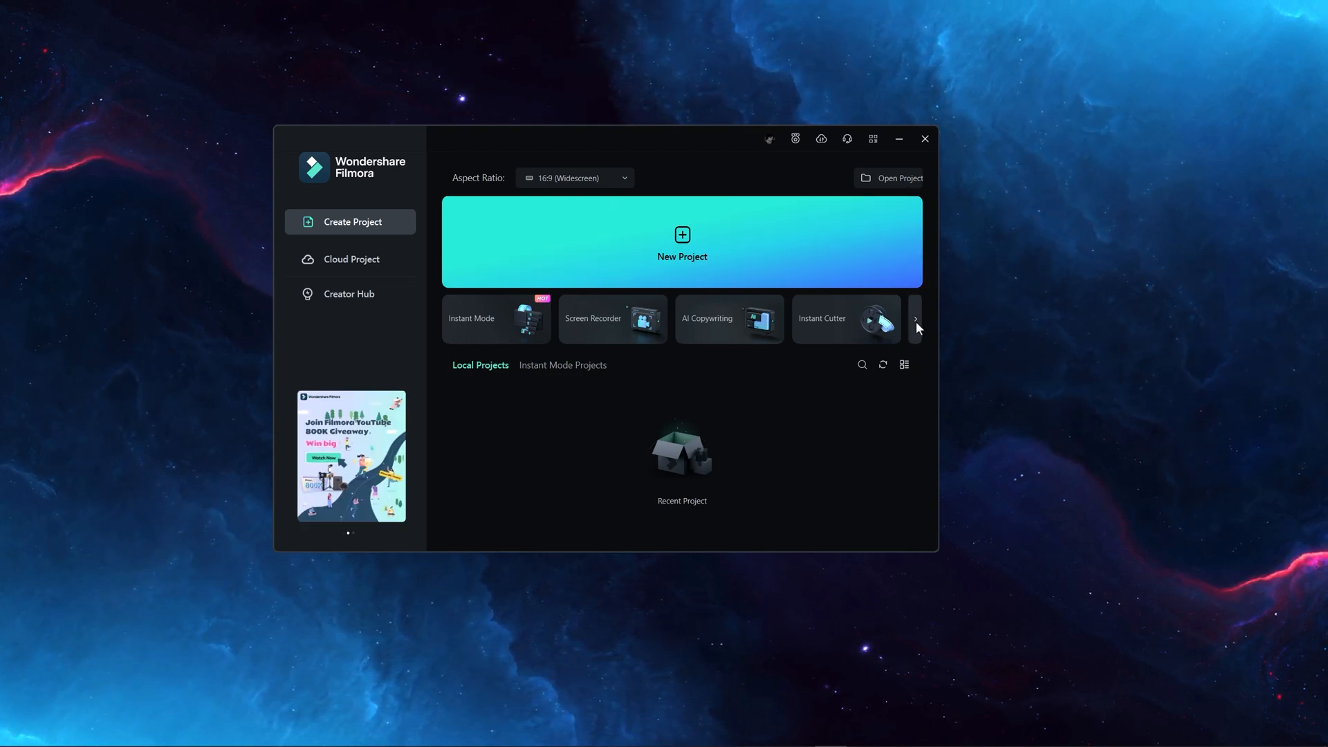
Launch Auto Reframe from the start screen's tool carousel.
left_click(915, 319)
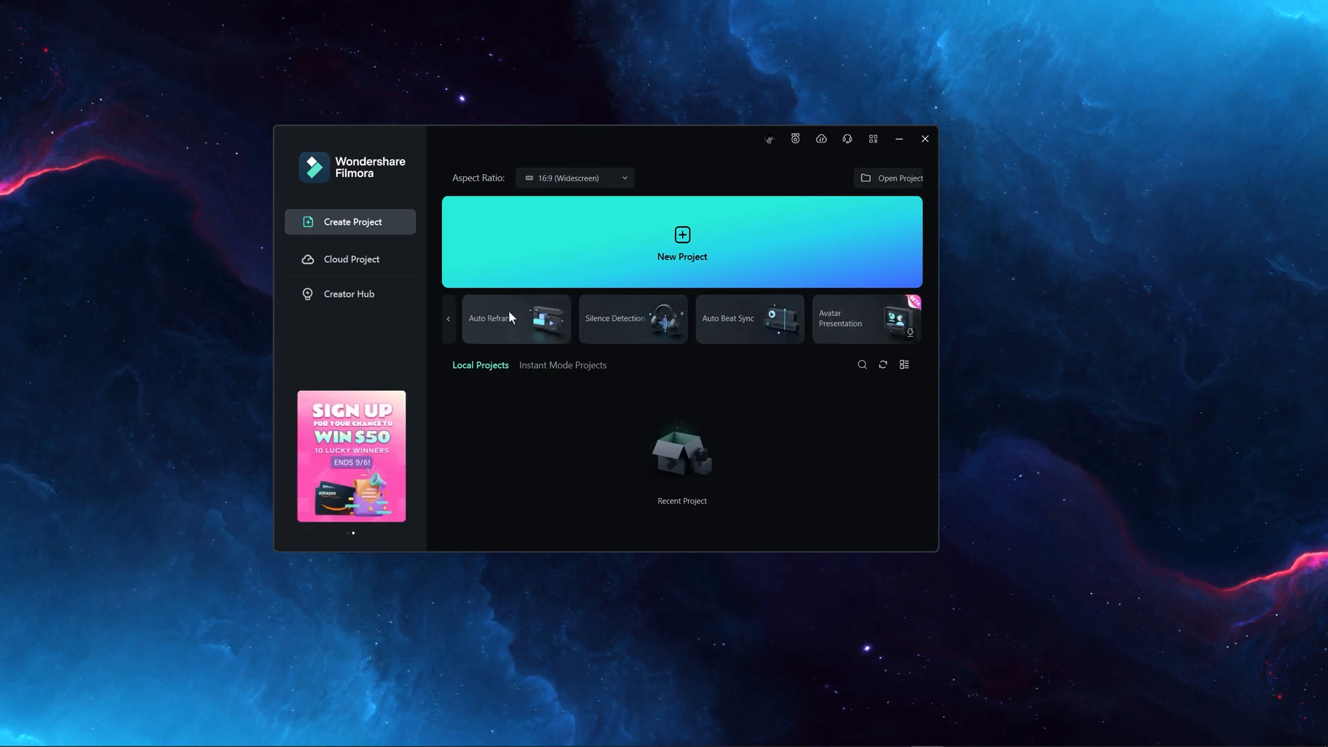
left_click(515, 318)
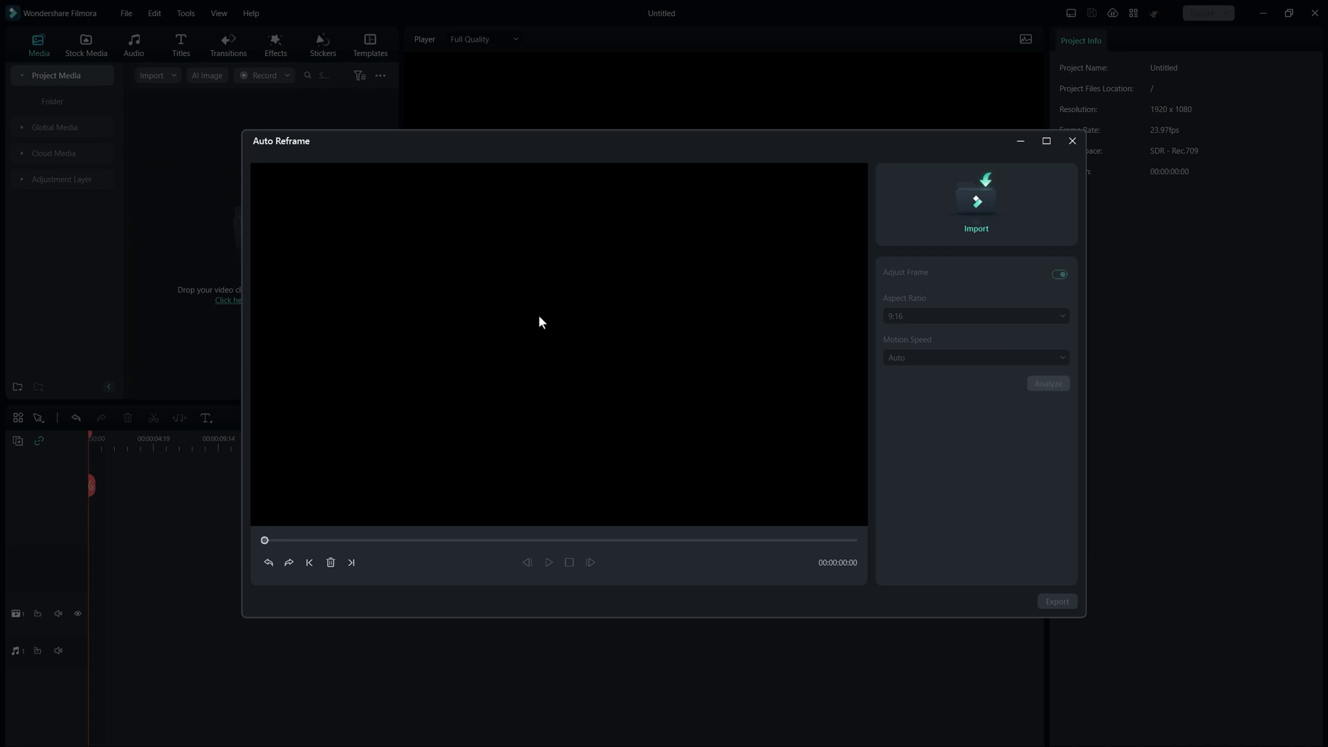
mouse_move(979, 221)
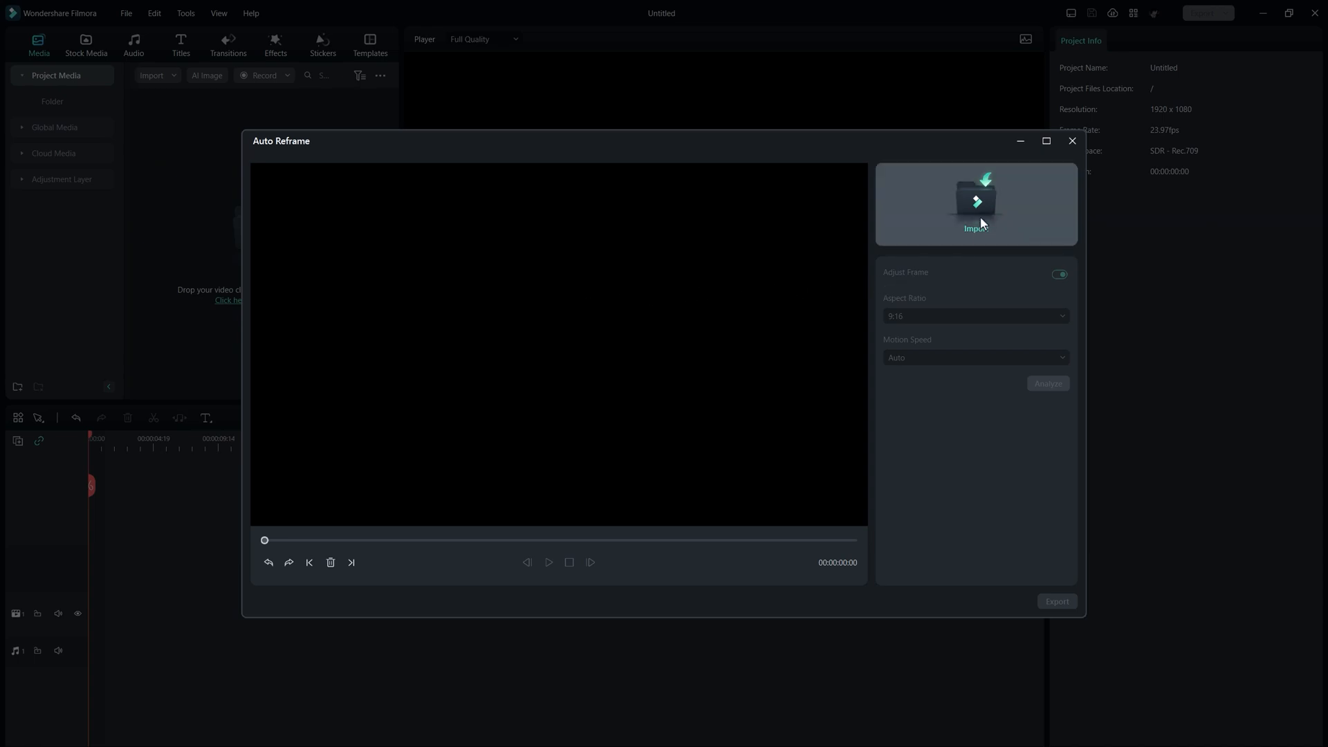
Import the cycling video, analyze it at 9:16 and scrub through the rider-following preview.
left_click(976, 202)
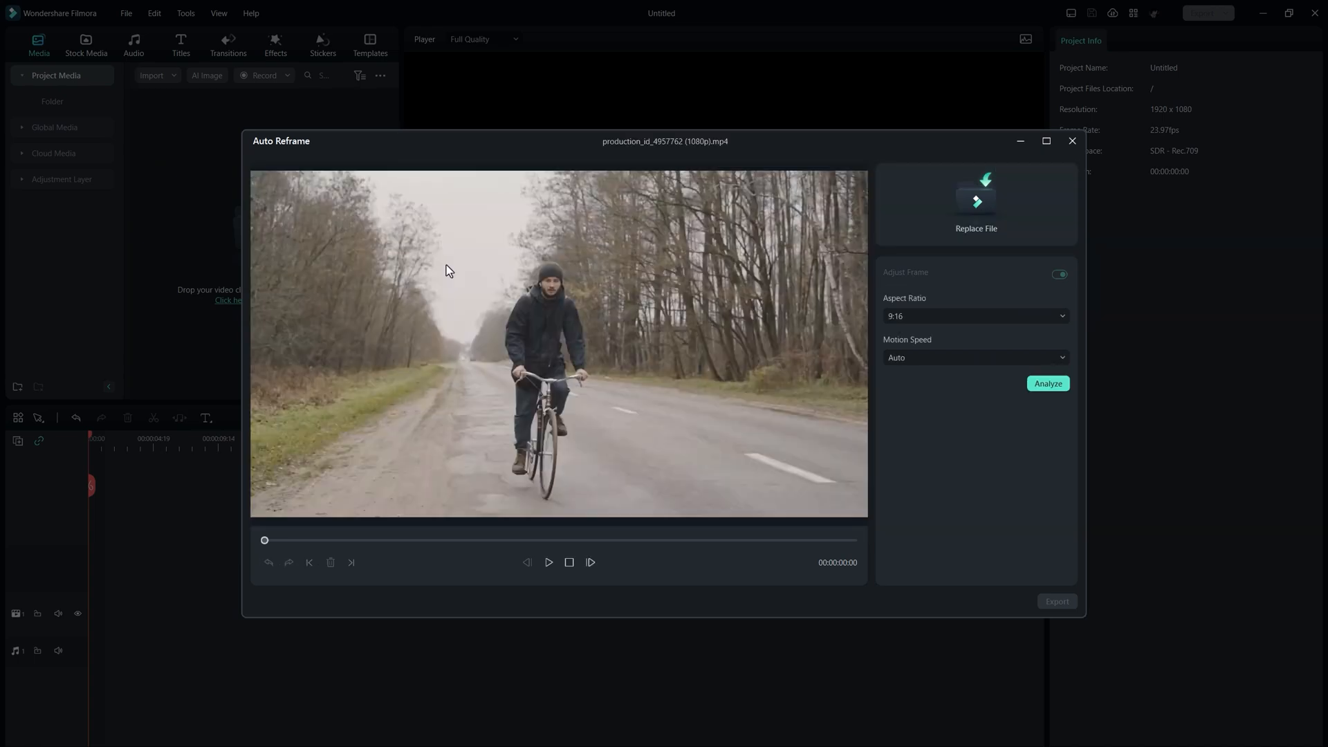
left_click(975, 315)
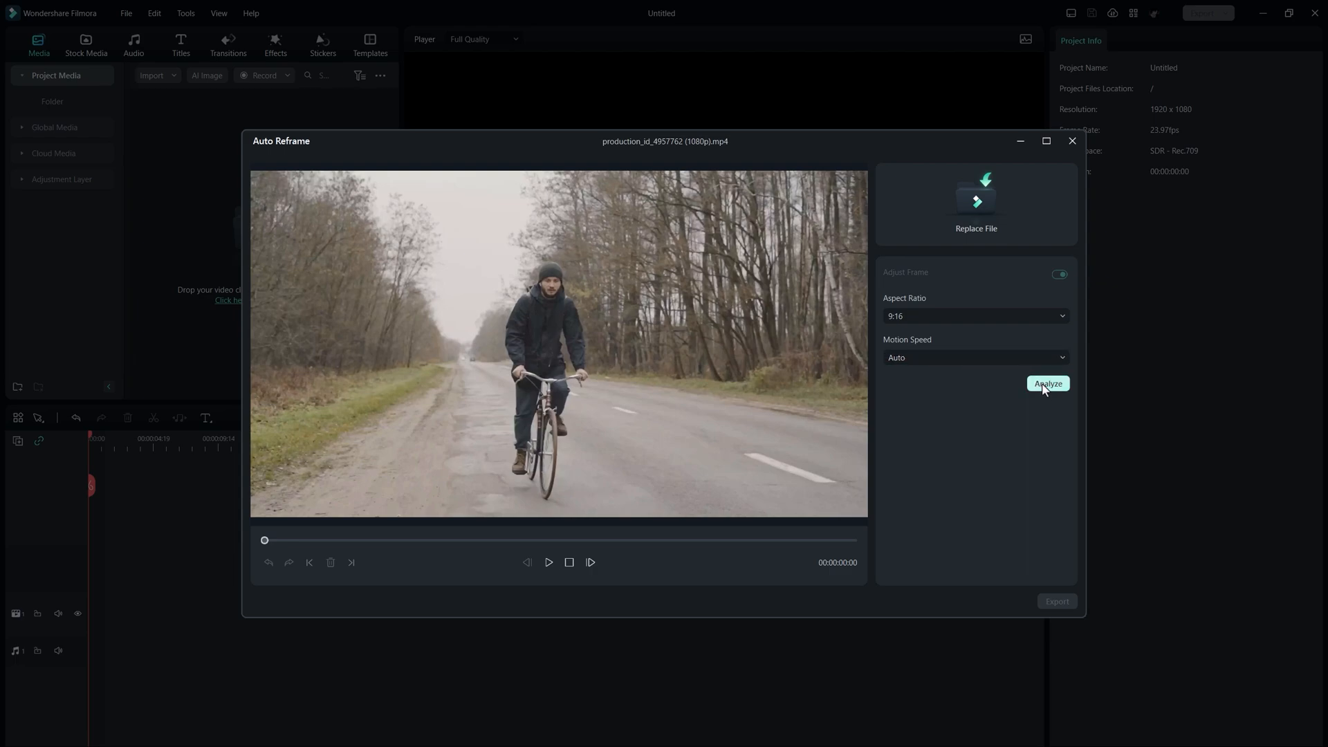
left_click(1047, 383)
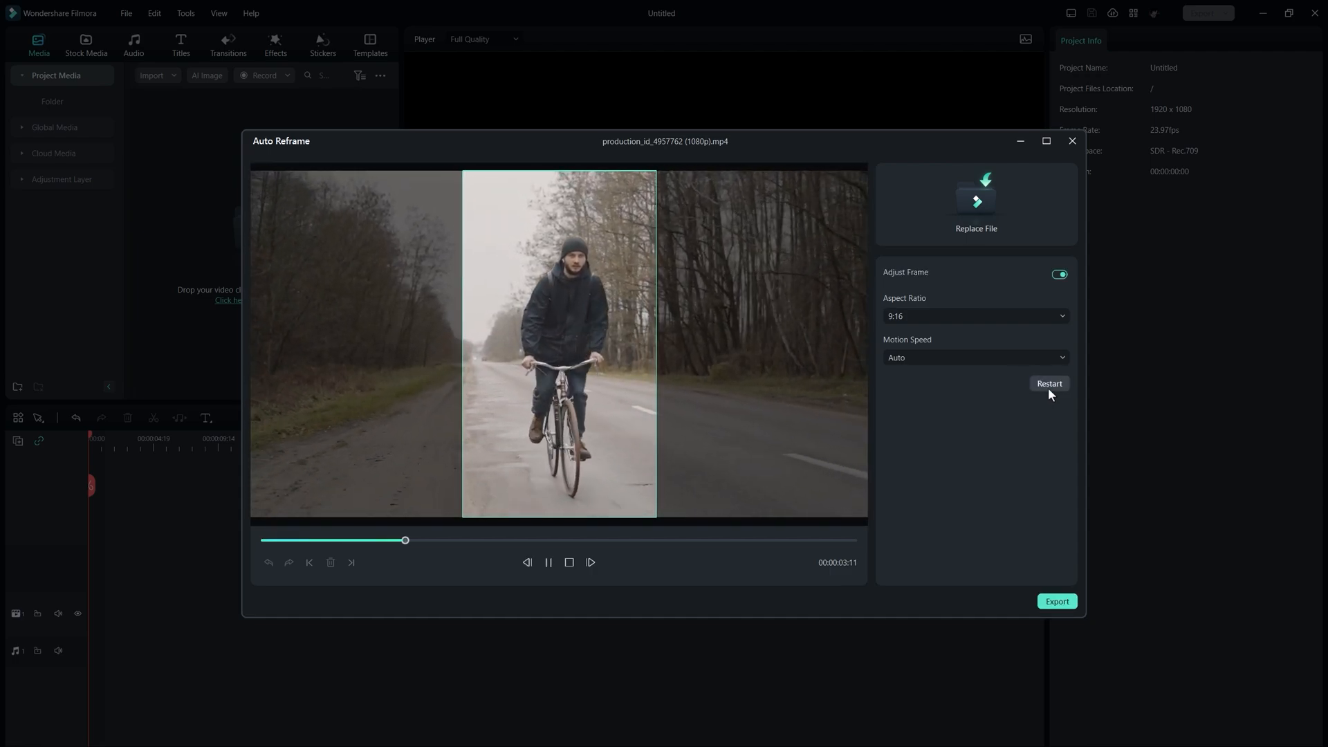
left_click_drag(405, 541, 739, 541)
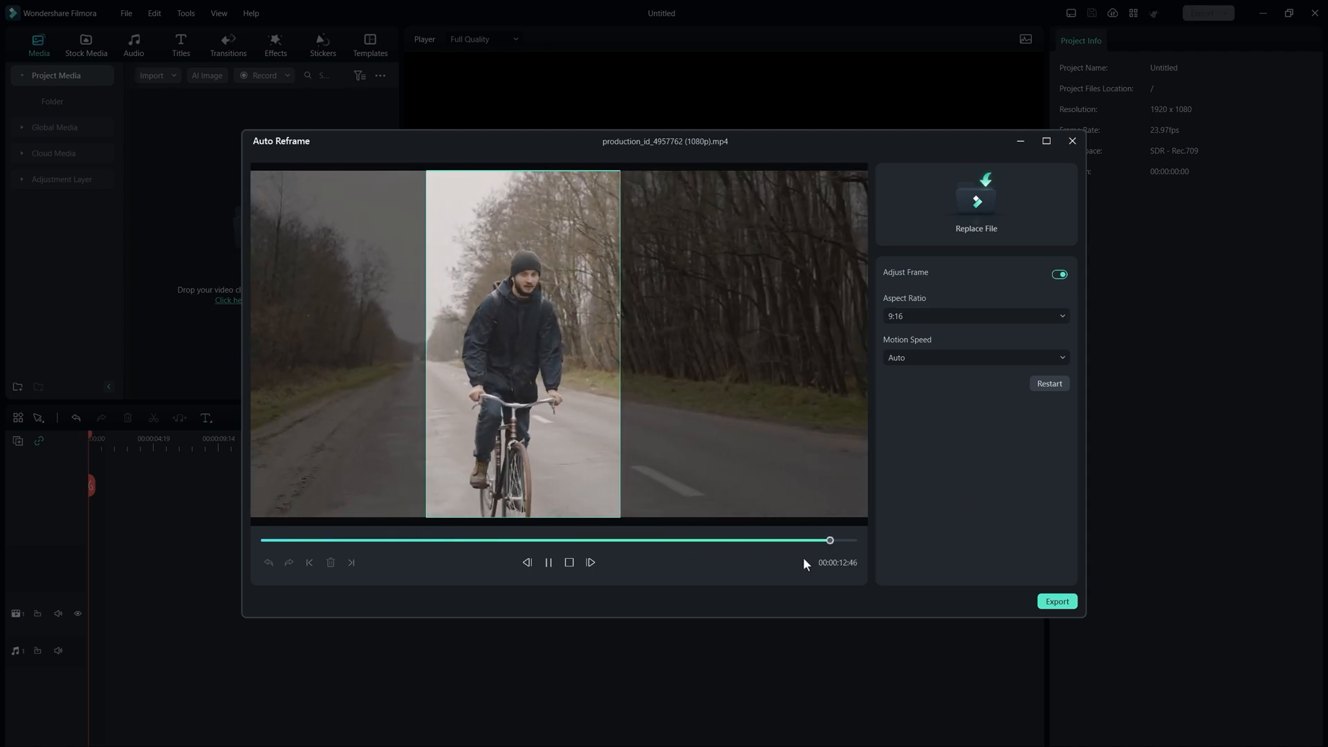
left_click(1056, 602)
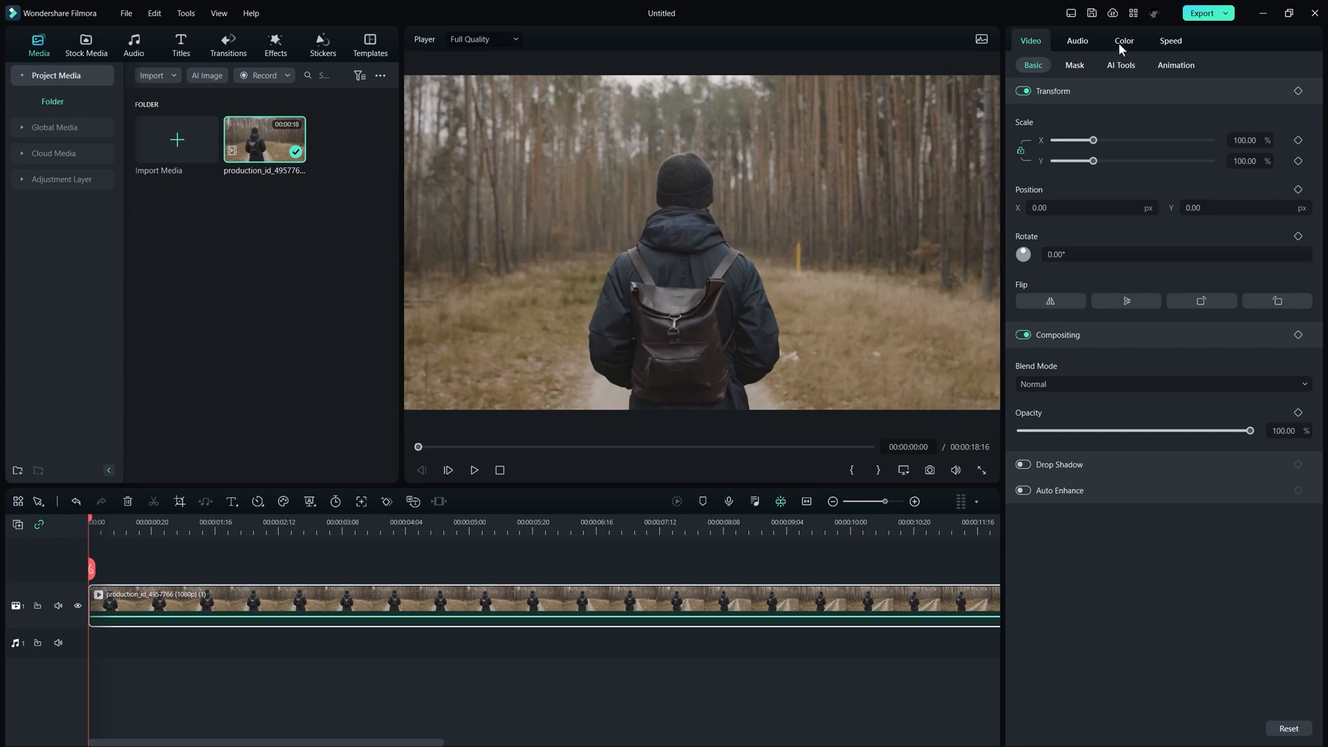
In Color > Curves, add control points on the RGB curve and a lower point on the red curve.
left_click(1124, 40)
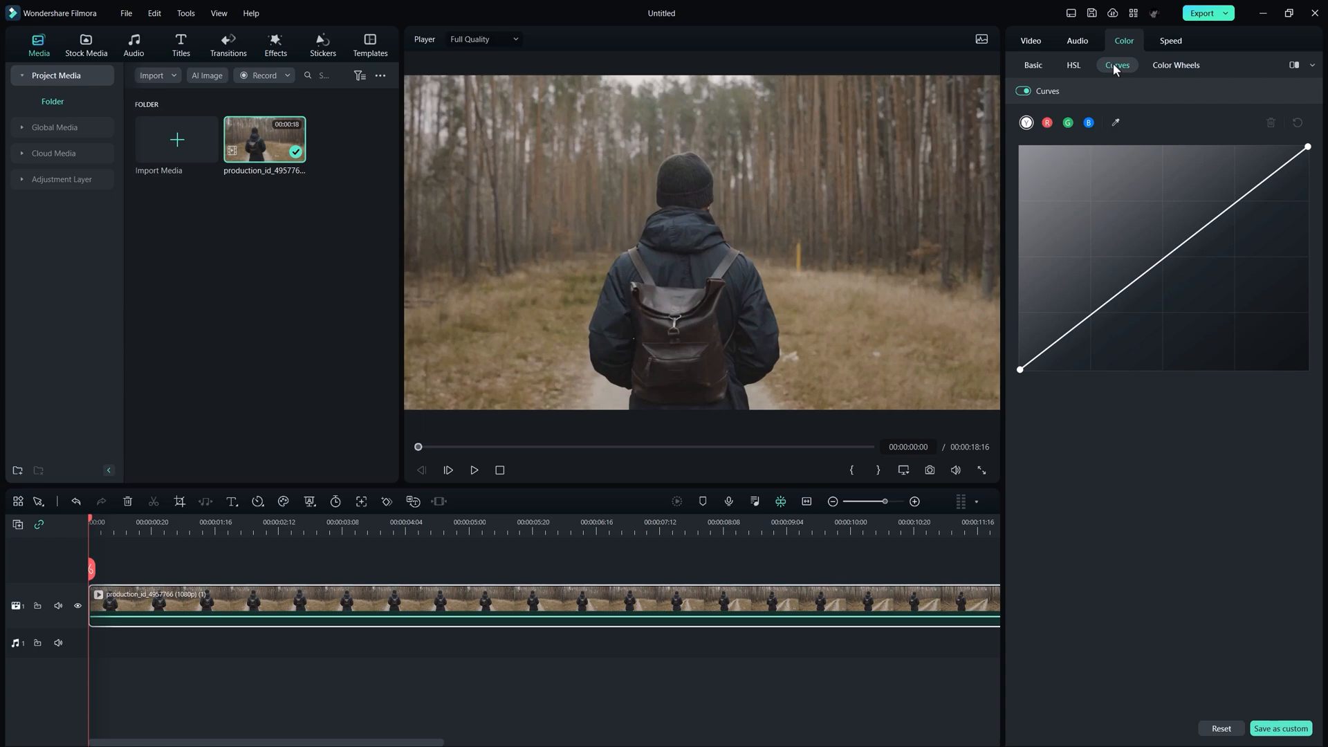
left_click(1162, 250)
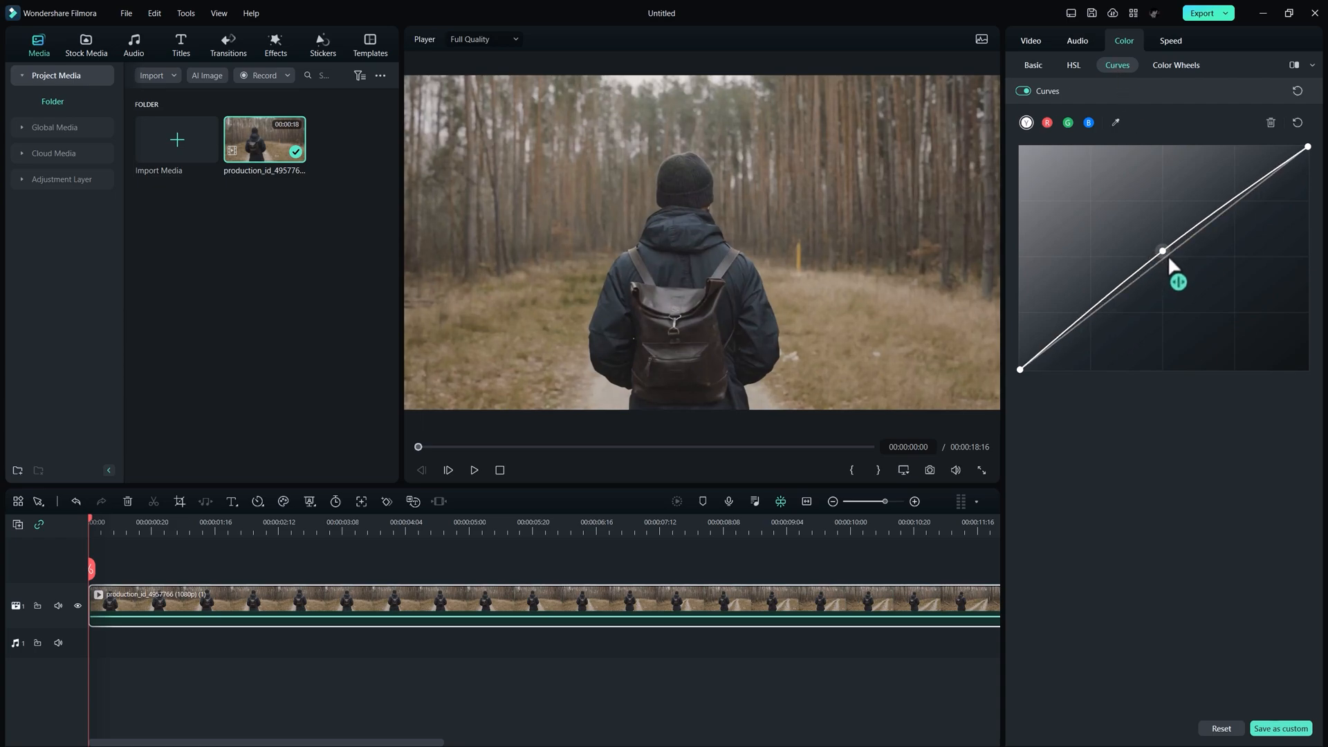
left_click(1048, 123)
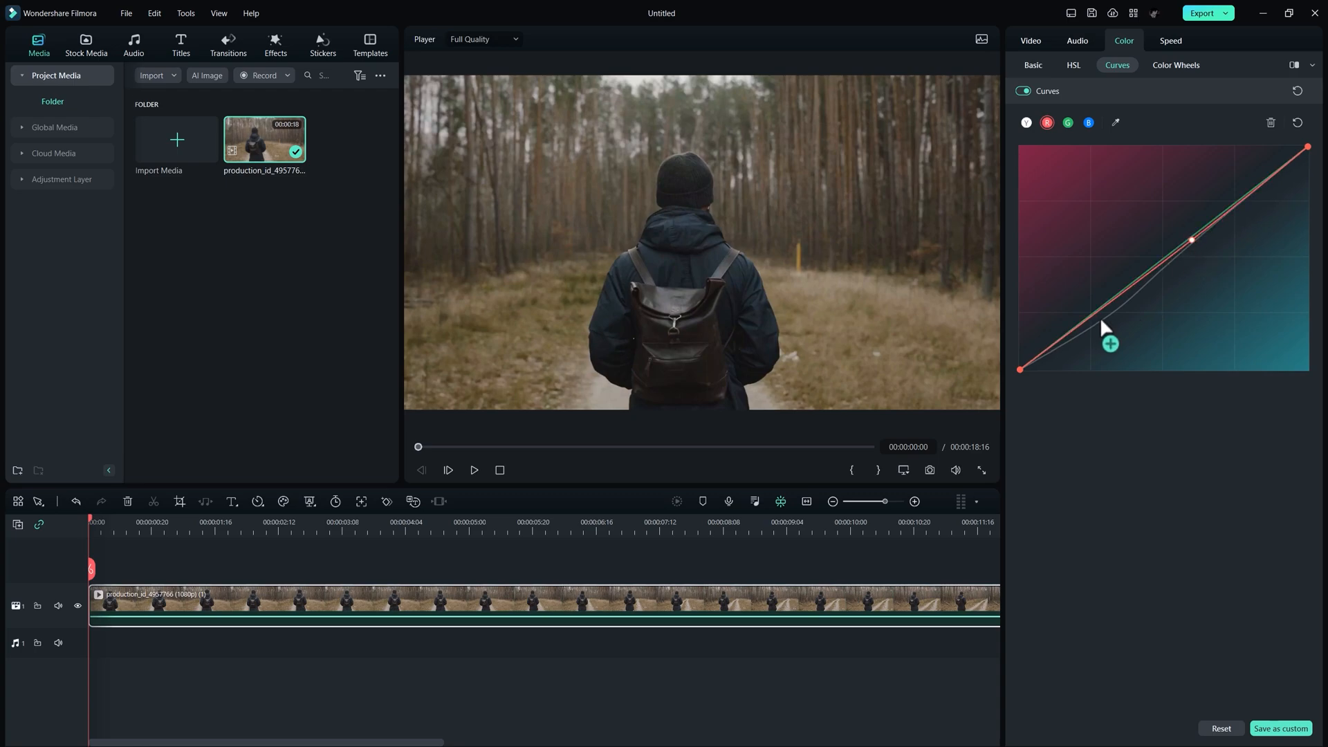
left_click(1097, 314)
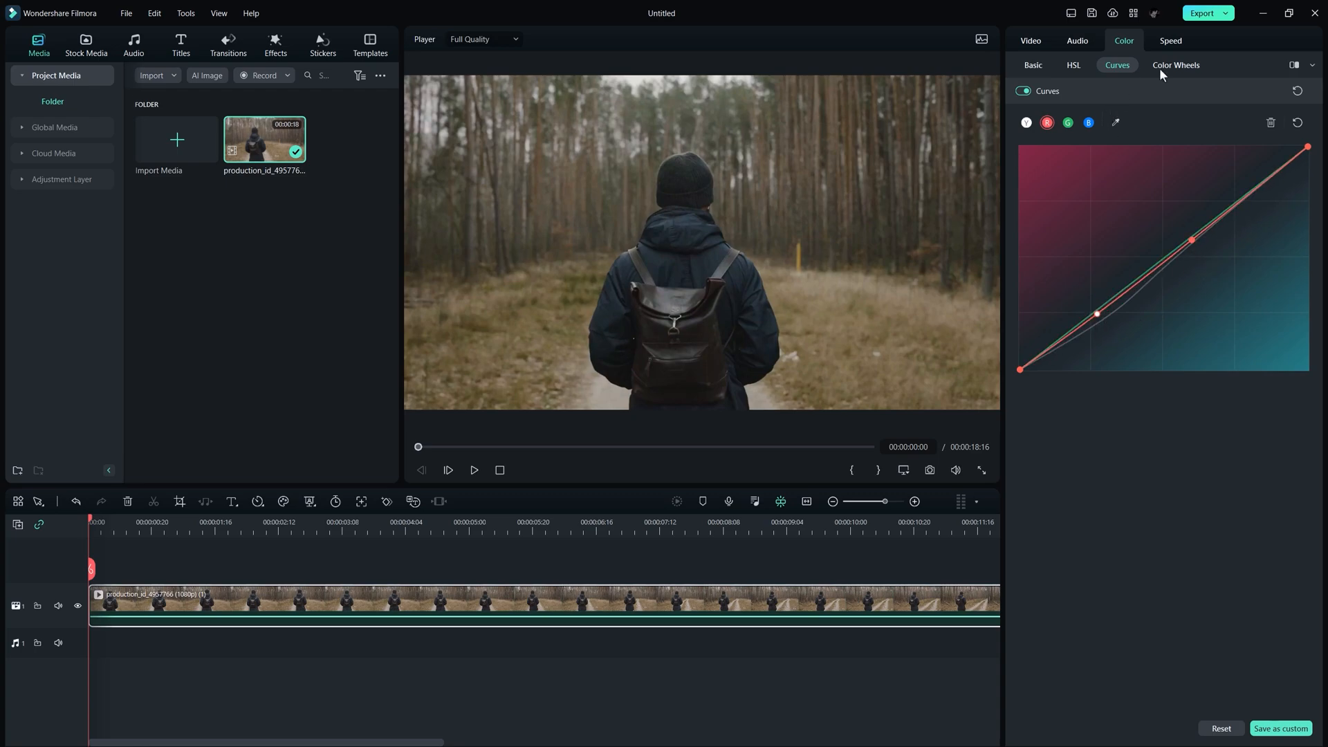
left_click(1176, 65)
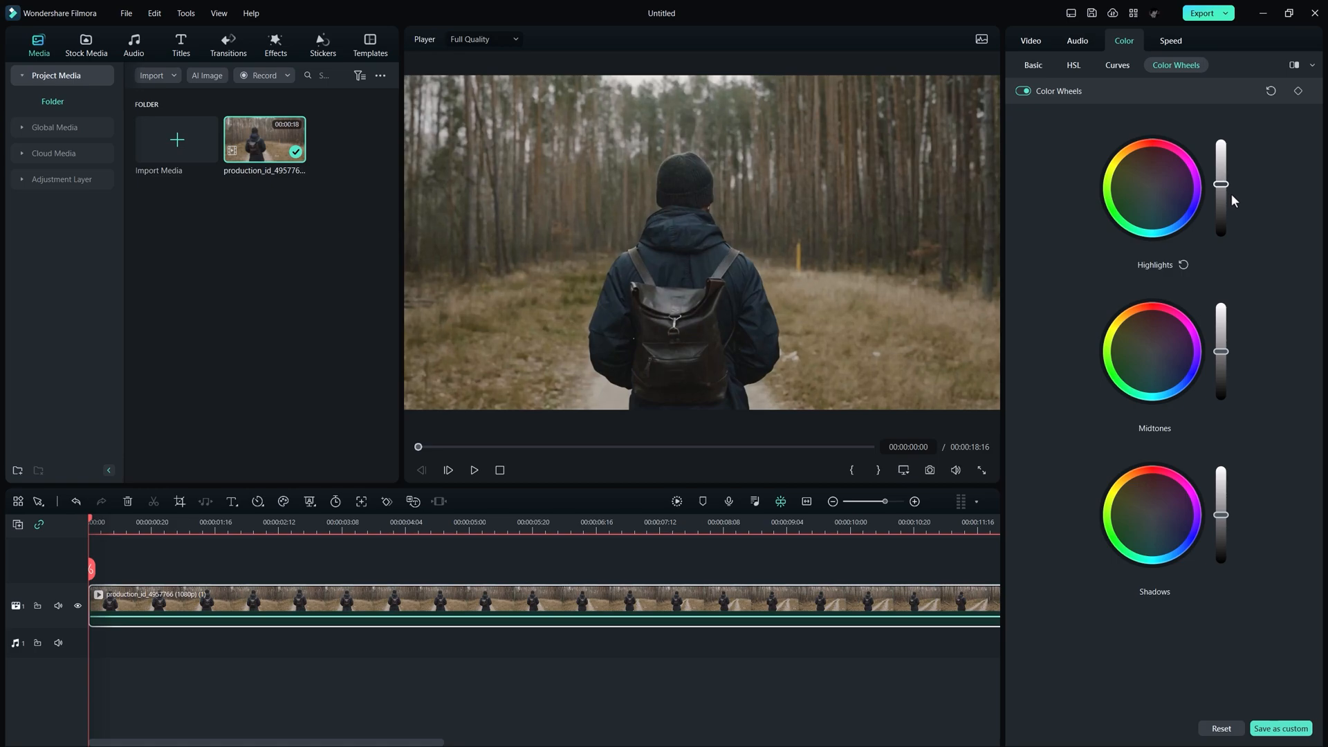
Raise the Highlights level on the colour wheels and show the before/after comparison view.
left_click(1144, 190)
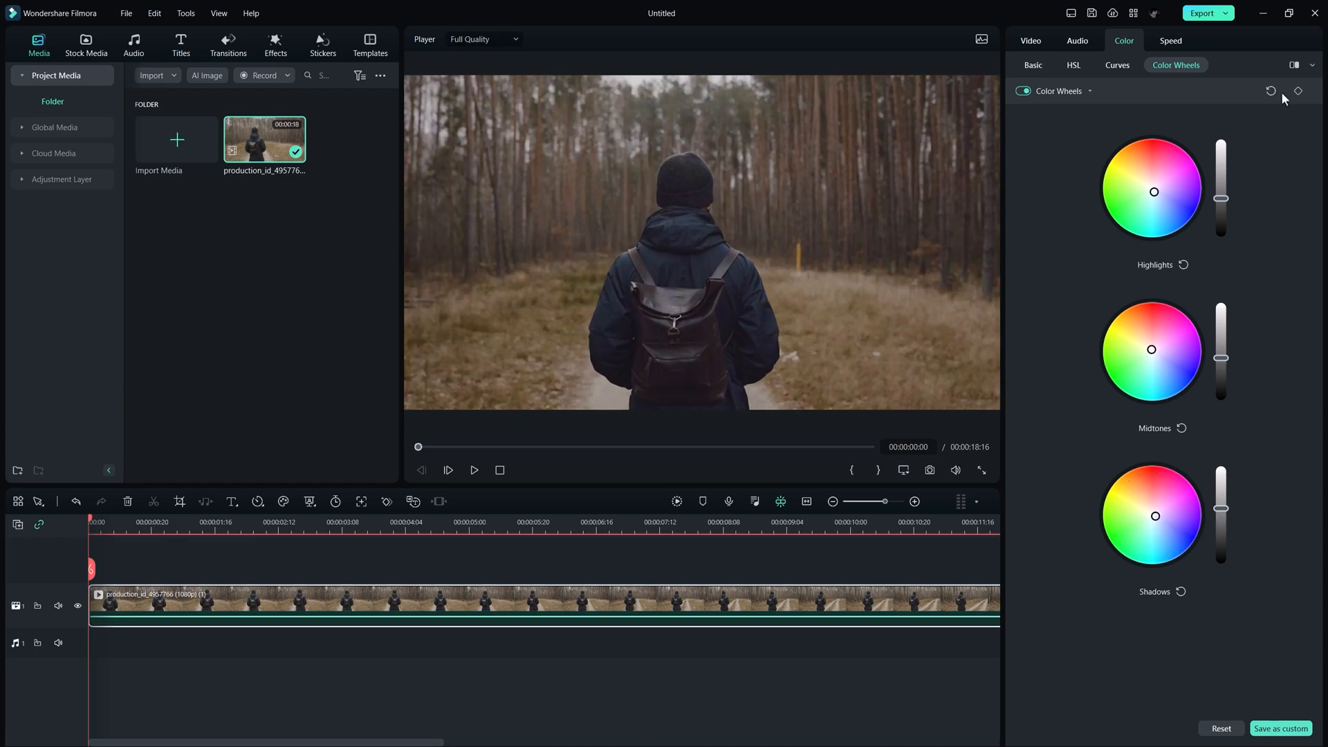
left_click(1295, 65)
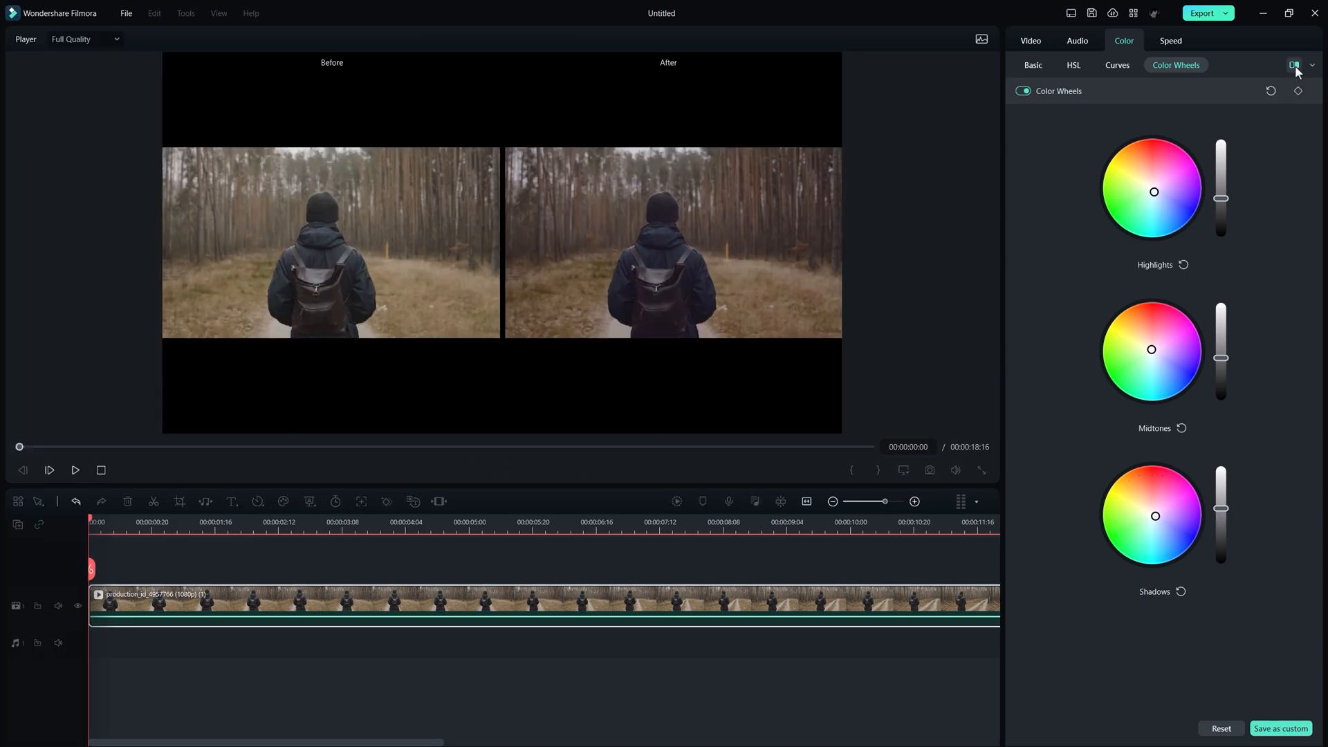